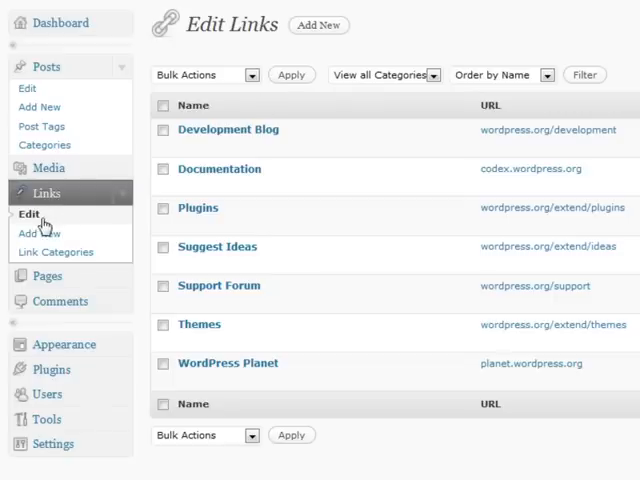
pyautogui.moveTo(40, 233)
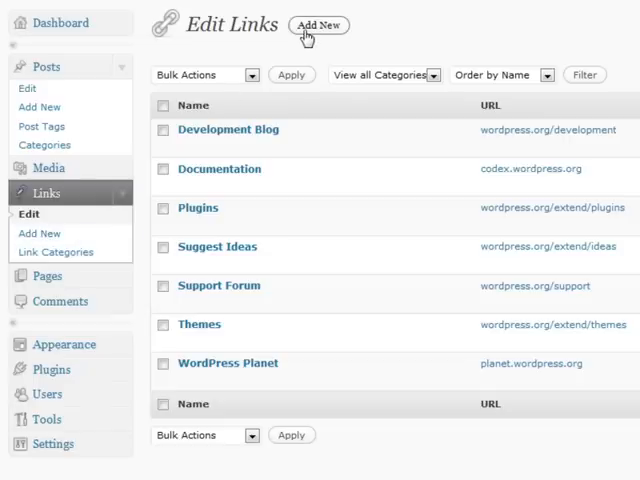
# - Open a blank Add New Link form from the Edit Links page
pyautogui.click(318, 25)
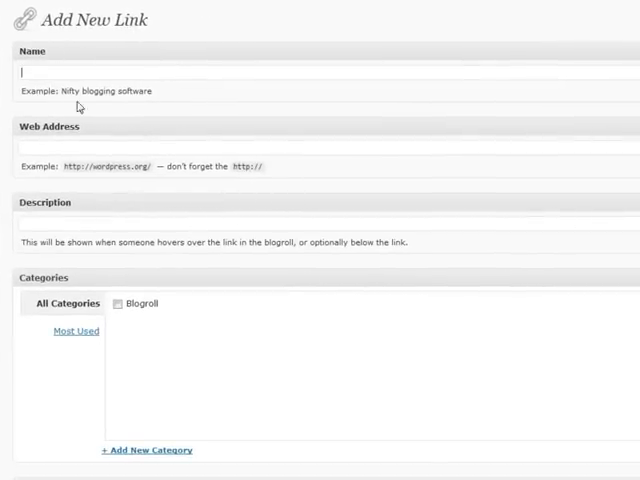
pyautogui.moveTo(140, 28)
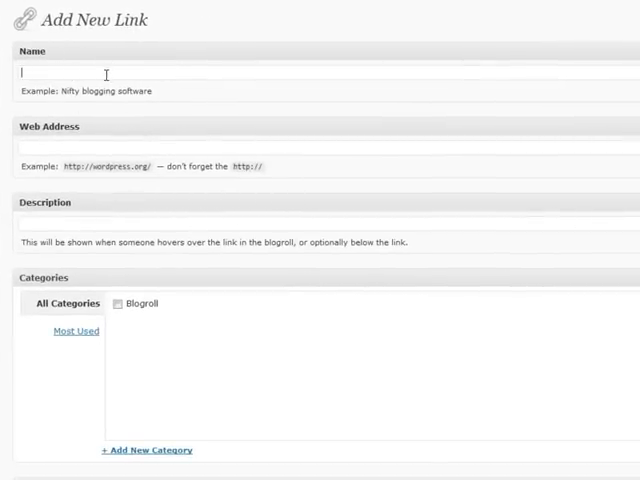
pyautogui.moveTo(205, 44)
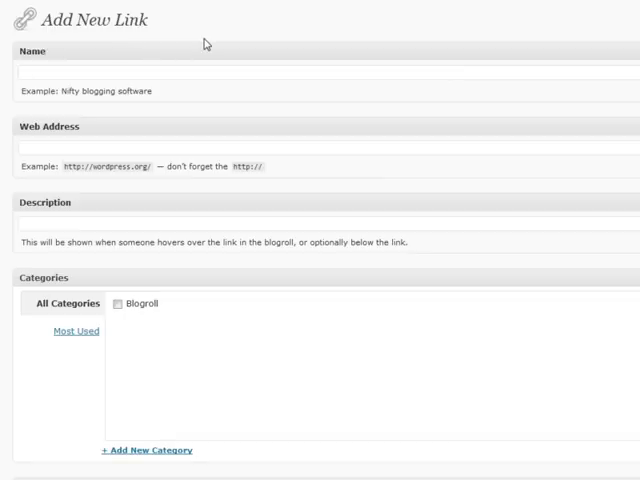
pyautogui.write('My')
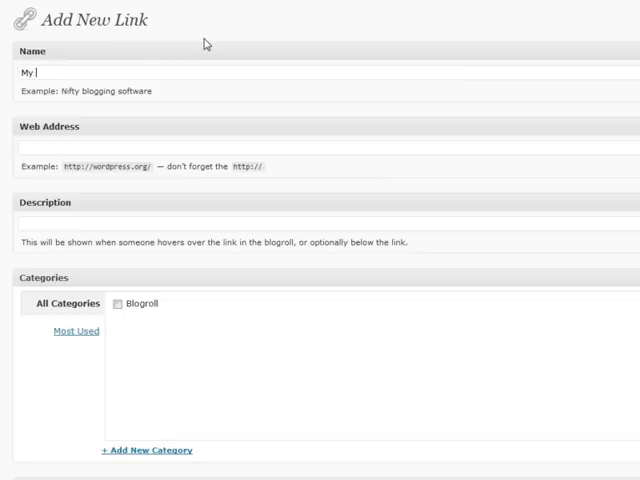
pyautogui.write('New Link')
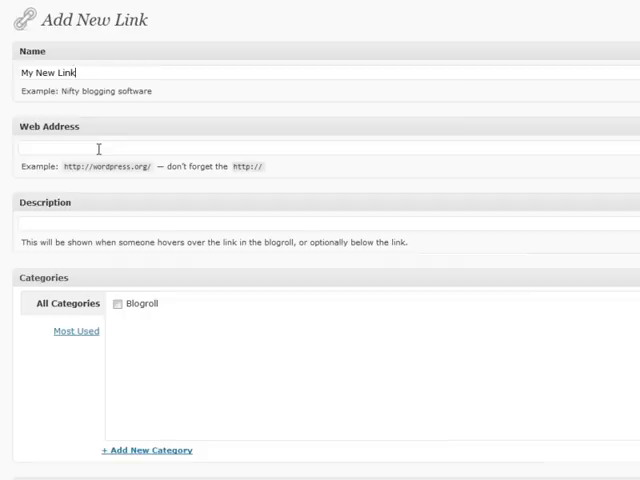
pyautogui.write('http://google.com/')
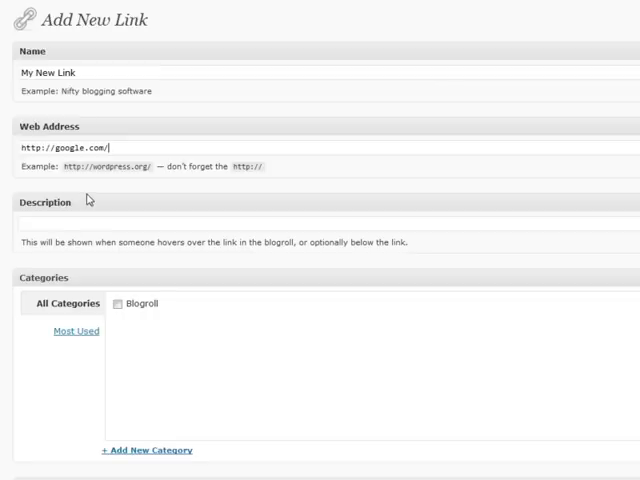
pyautogui.moveTo(92, 203)
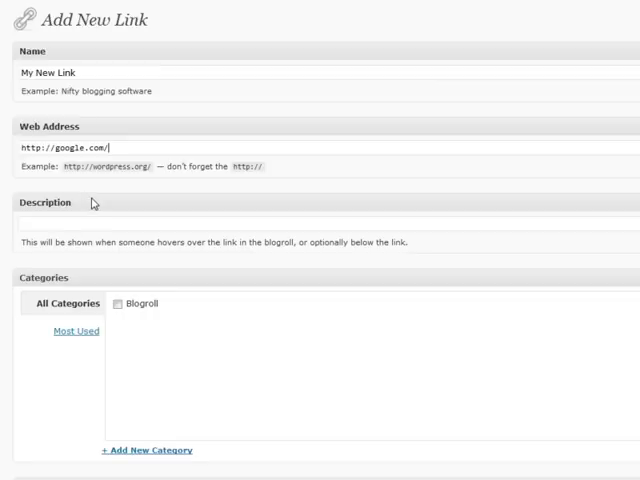
pyautogui.moveTo(82, 190)
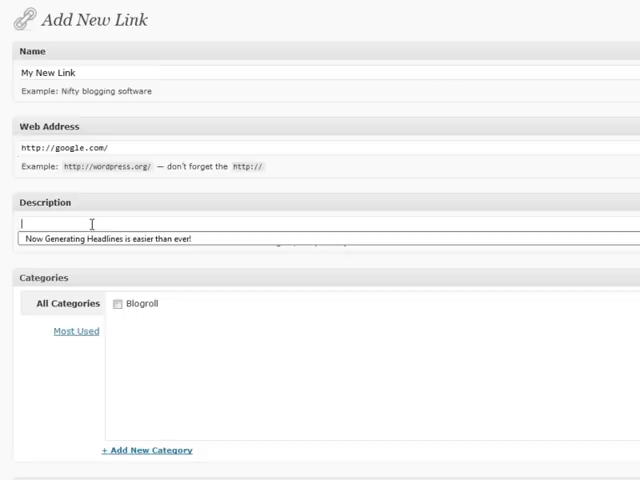
pyautogui.write('Google')
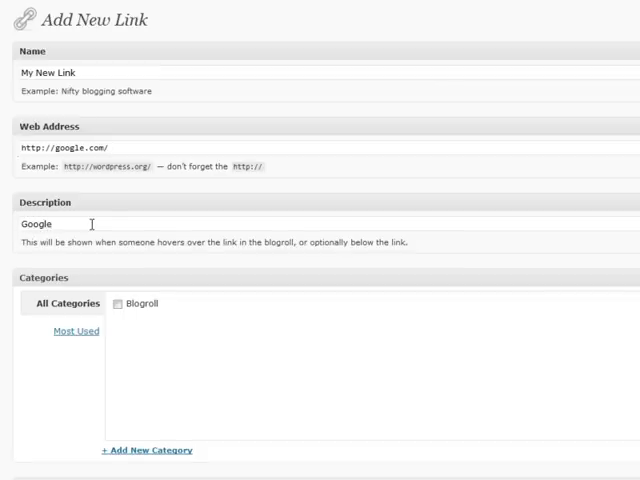
# - Tick the Blogroll category and set the link target to _blank
pyautogui.scroll(-3)
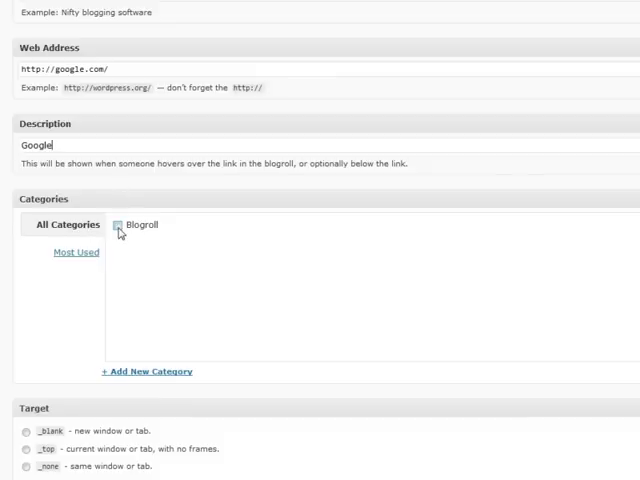
pyautogui.click(117, 225)
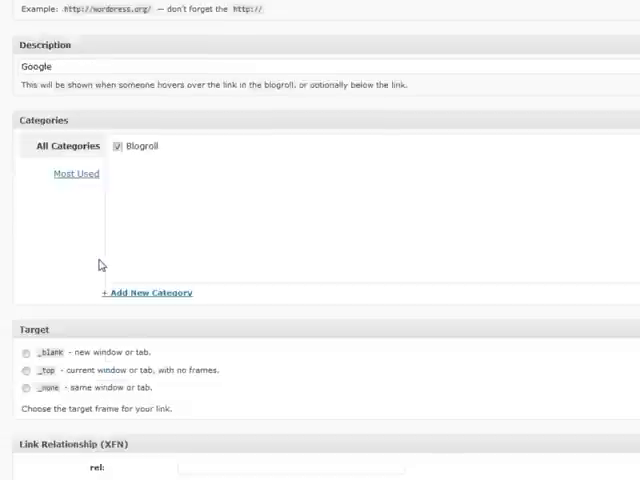
pyautogui.scroll(-3)
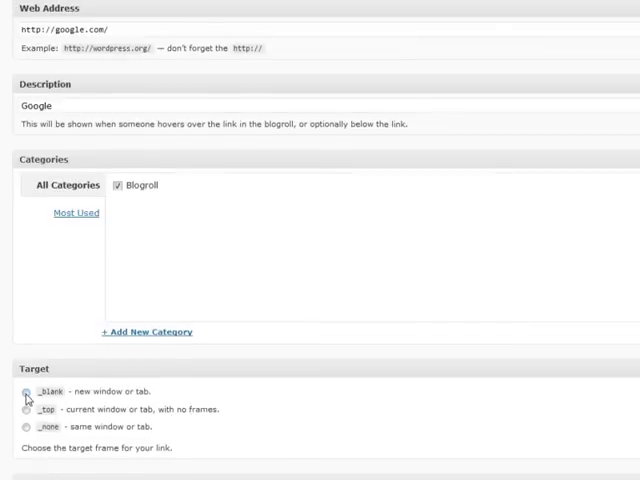
pyautogui.scroll(-3)
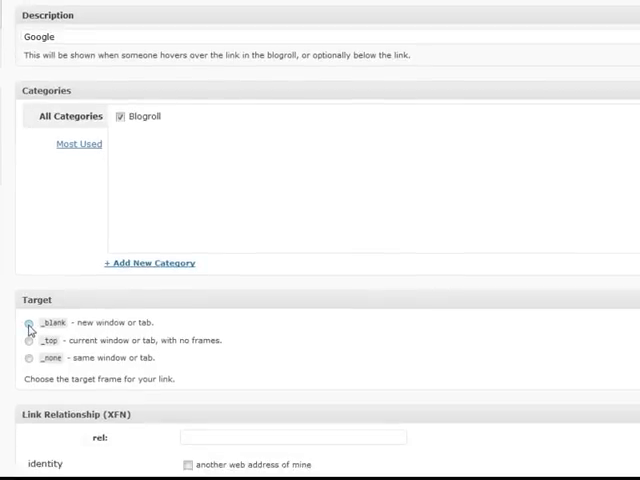
pyautogui.click(28, 322)
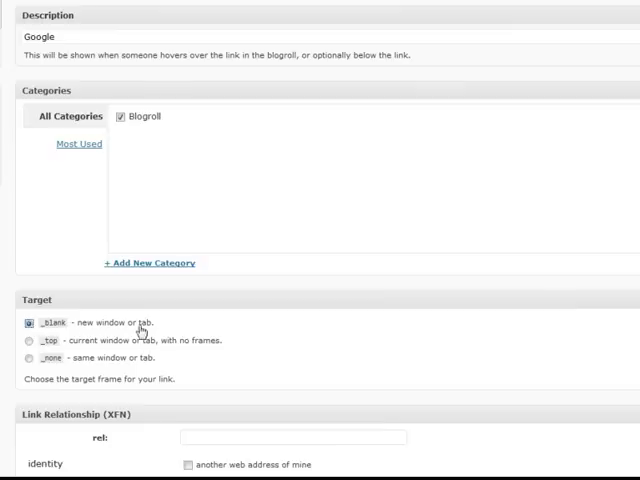
pyautogui.scroll(-3)
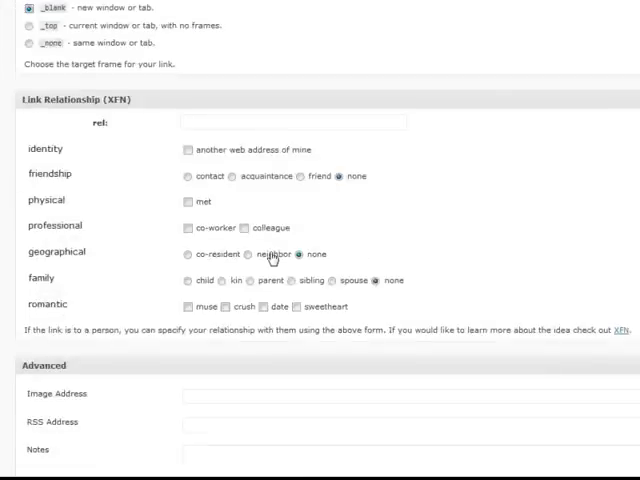
pyautogui.scroll(-3)
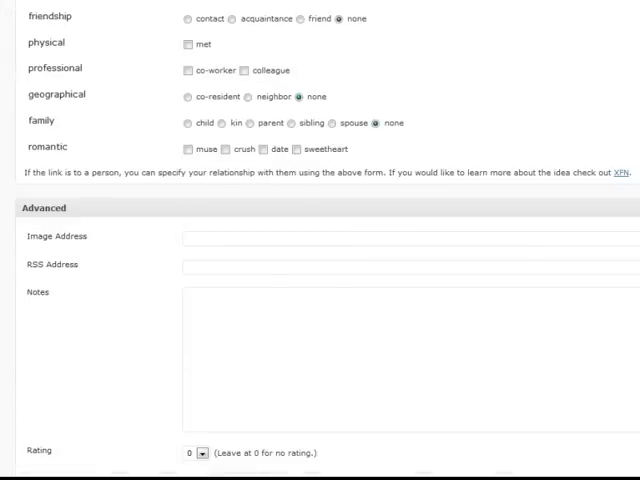
pyautogui.scroll(-3)
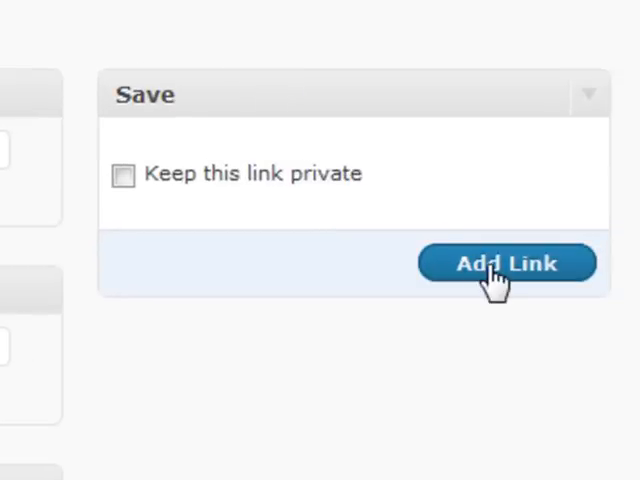
# - Save 'My New Link' with Add Link and confirm it was added
pyautogui.click(506, 263)
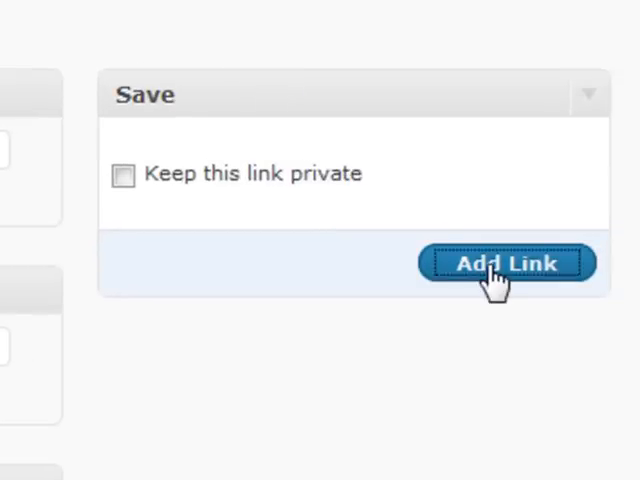
pyautogui.click(506, 263)
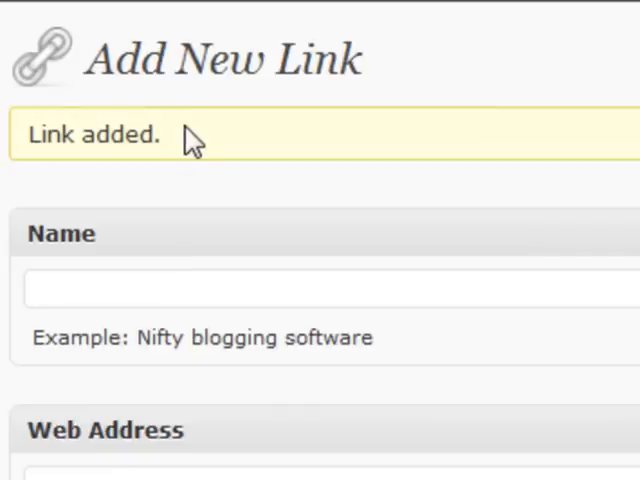
pyautogui.scroll(-3)
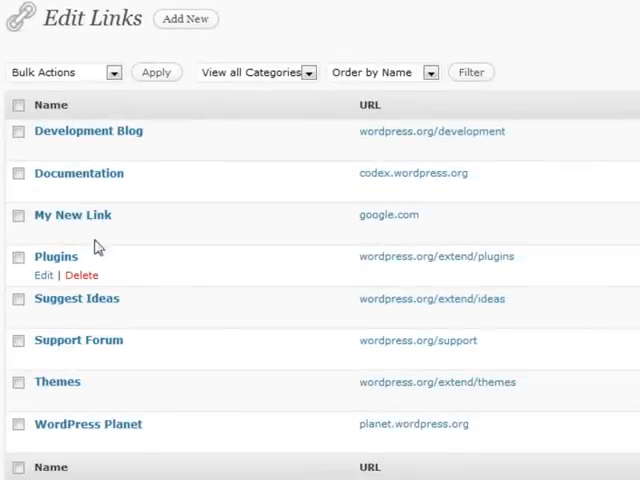
pyautogui.moveTo(267, 228)
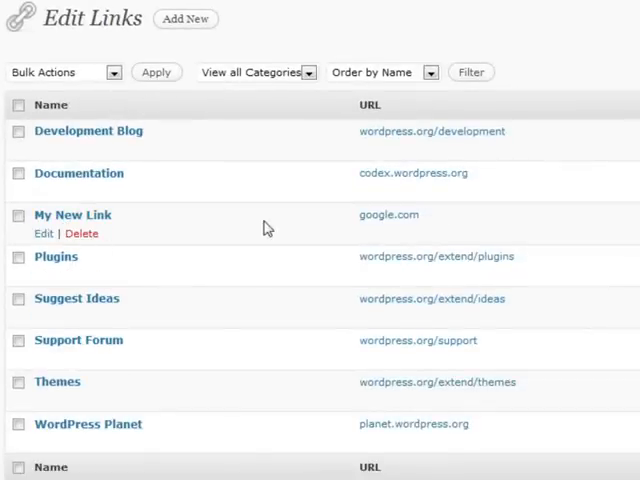
pyautogui.moveTo(513, 24)
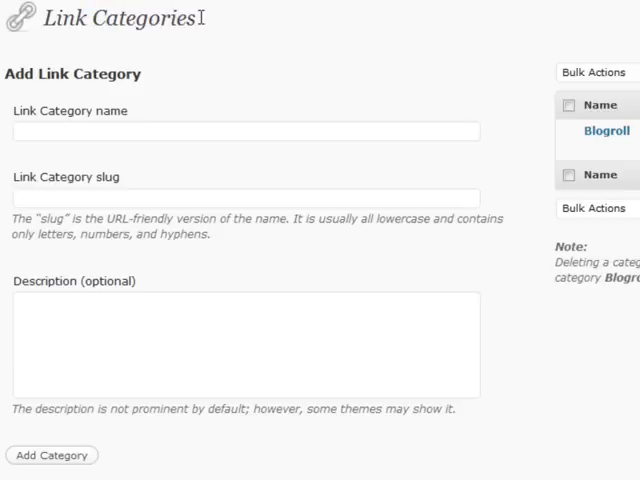
pyautogui.moveTo(178, 8)
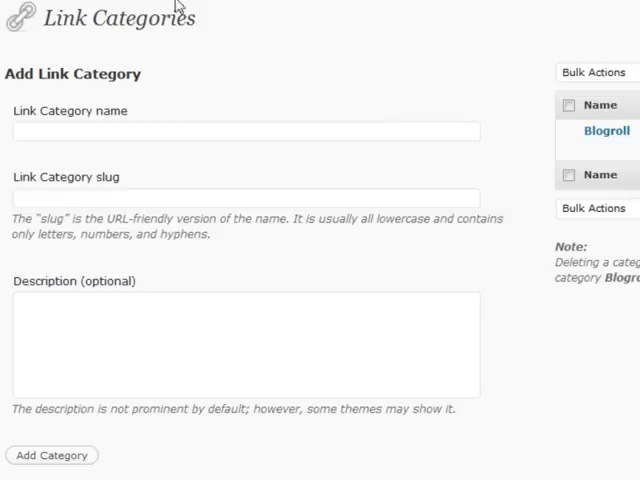
pyautogui.moveTo(197, 26)
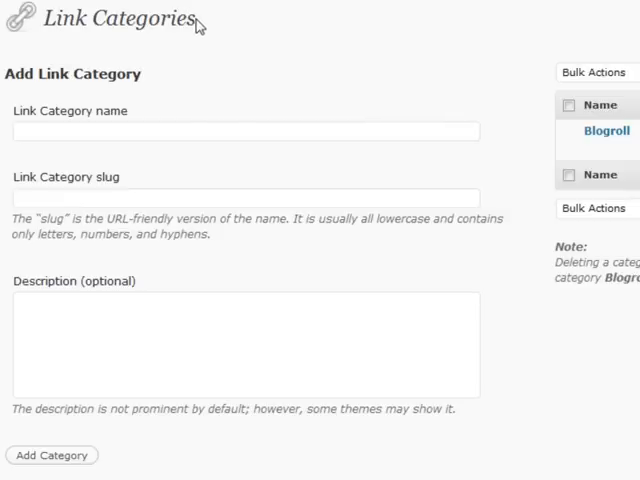